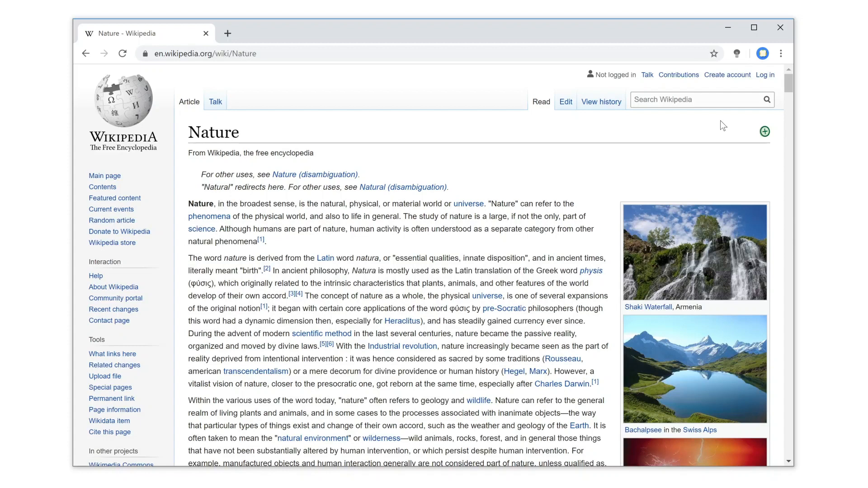
mouse_move(732, 74)
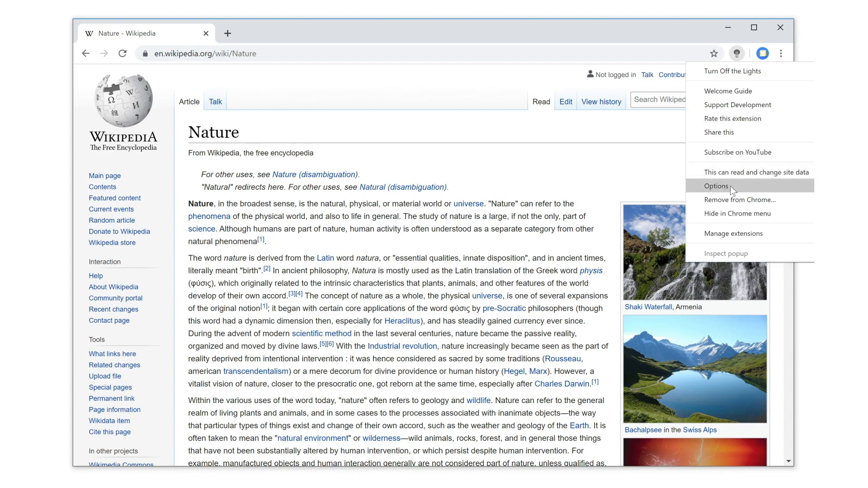
Step: Open the Turn Off the Lights options page at its Visual Effects section
left_click(716, 186)
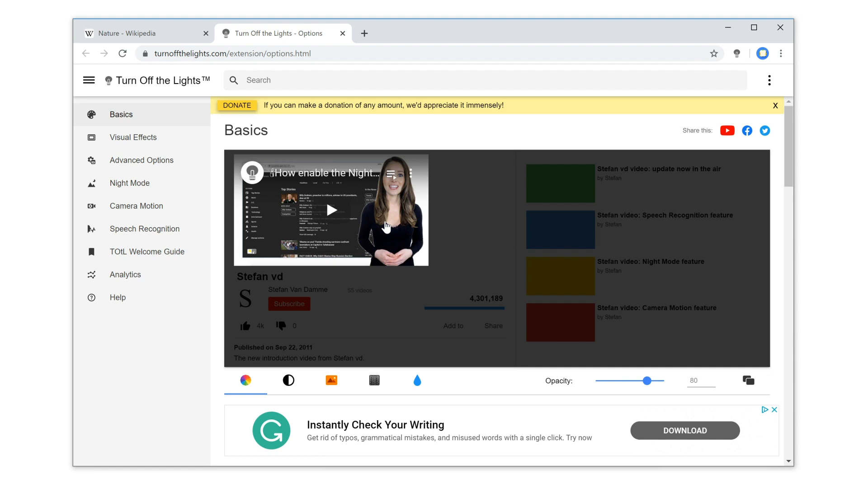
mouse_move(133, 138)
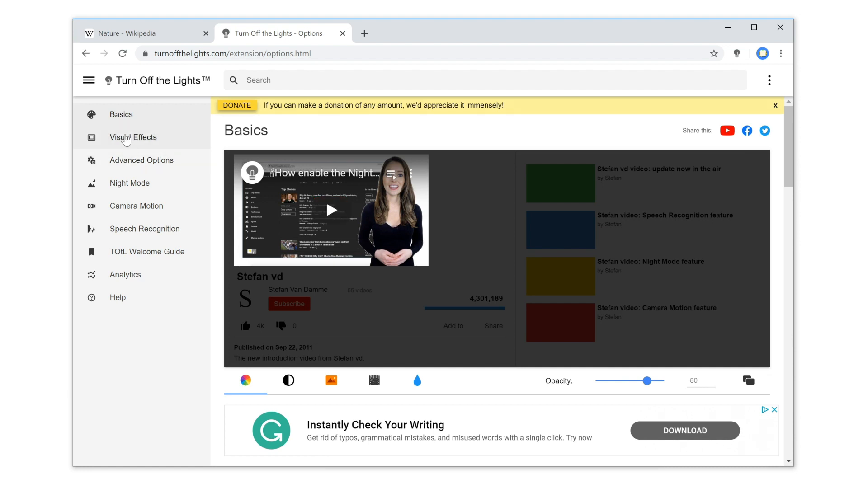
left_click(133, 137)
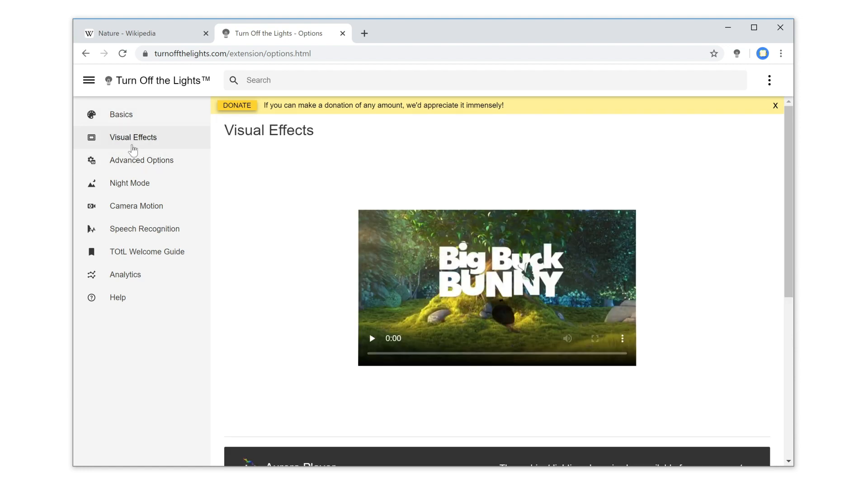
Step: Uncheck 'Show the fade in effect' and 'Show the fade out effect', then return to the Nature article
scroll("down", 3)
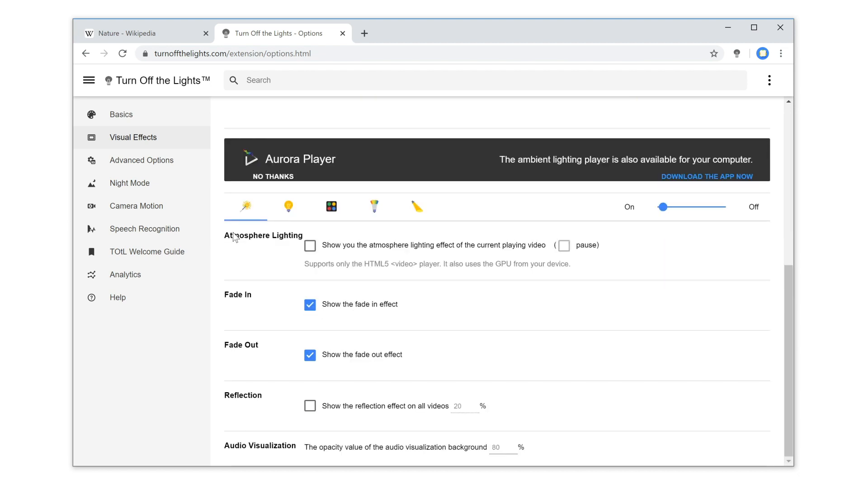
mouse_move(296, 316)
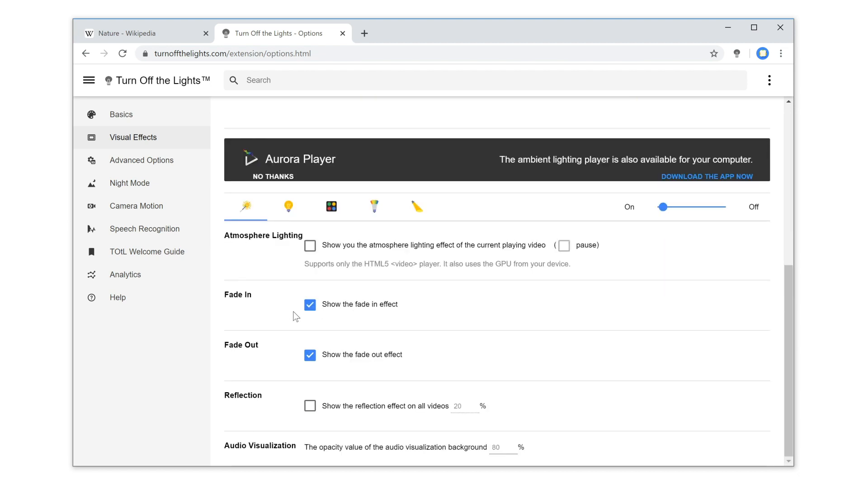
left_click(310, 305)
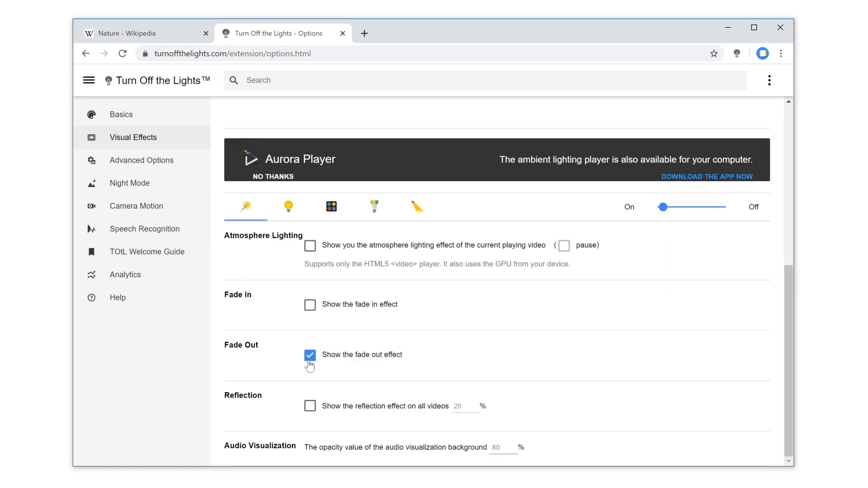
left_click(310, 355)
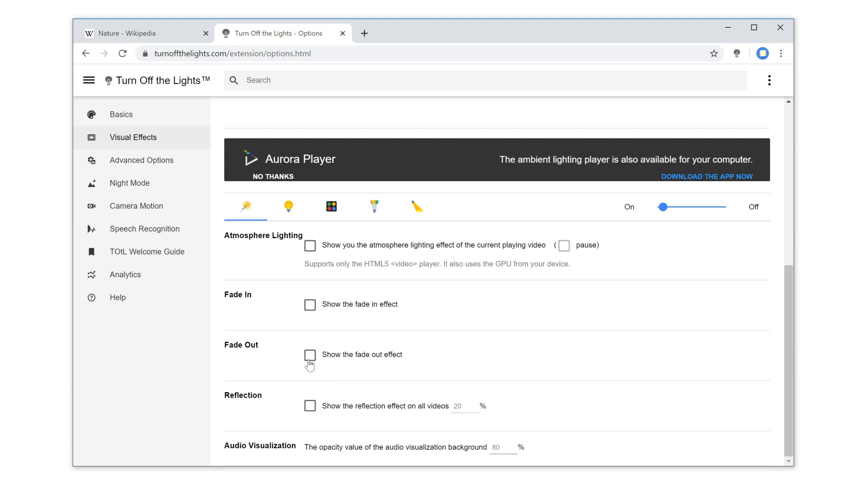
left_click(138, 33)
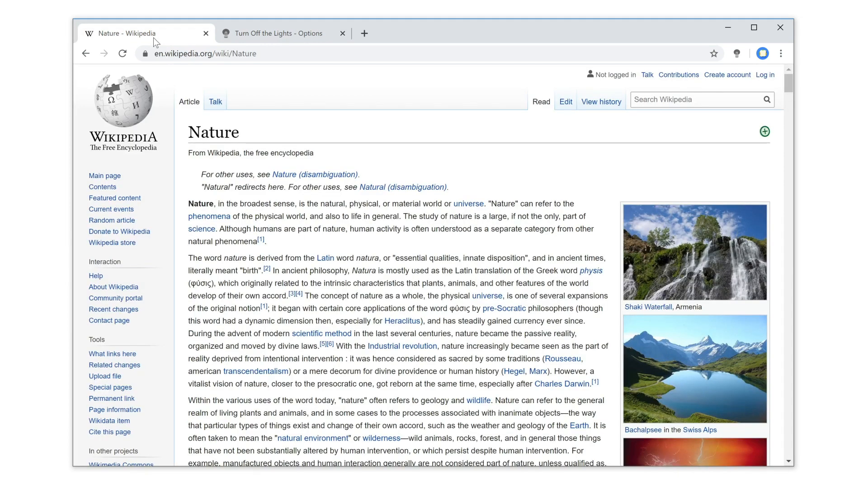
mouse_move(694, 116)
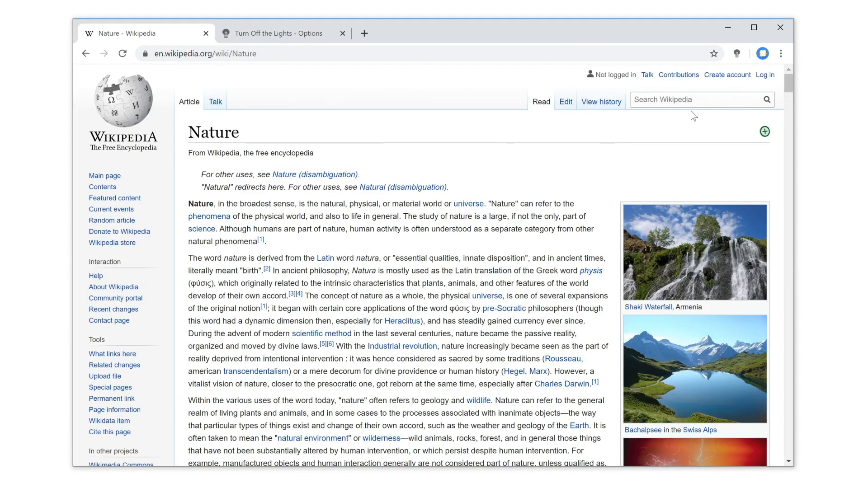
Step: Toggle the Wikipedia Nature page dim, bright, then dim again with the toolbar icon
left_click(737, 53)
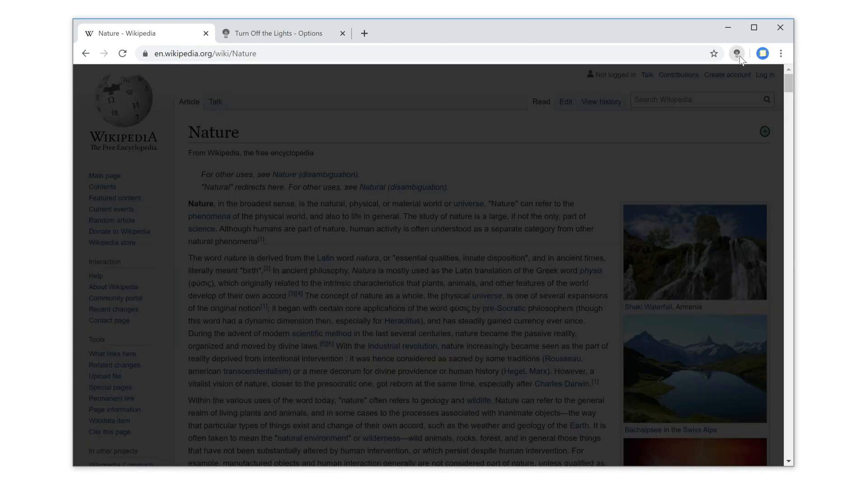
left_click(736, 53)
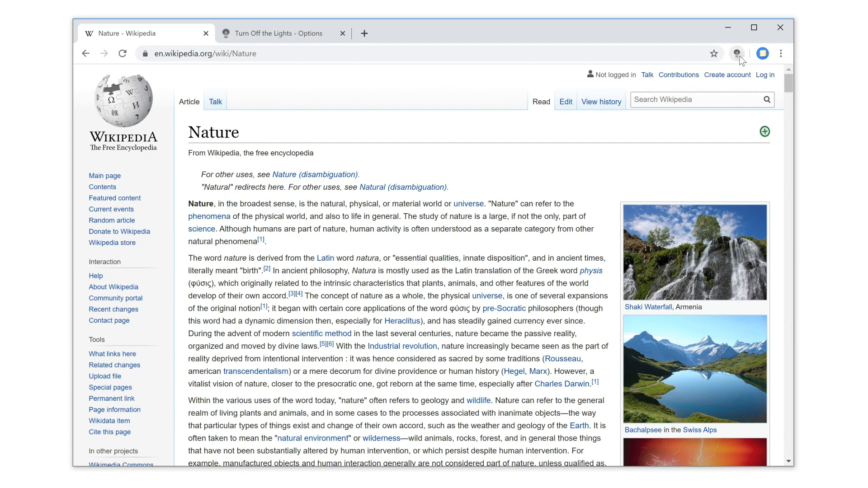
left_click(738, 53)
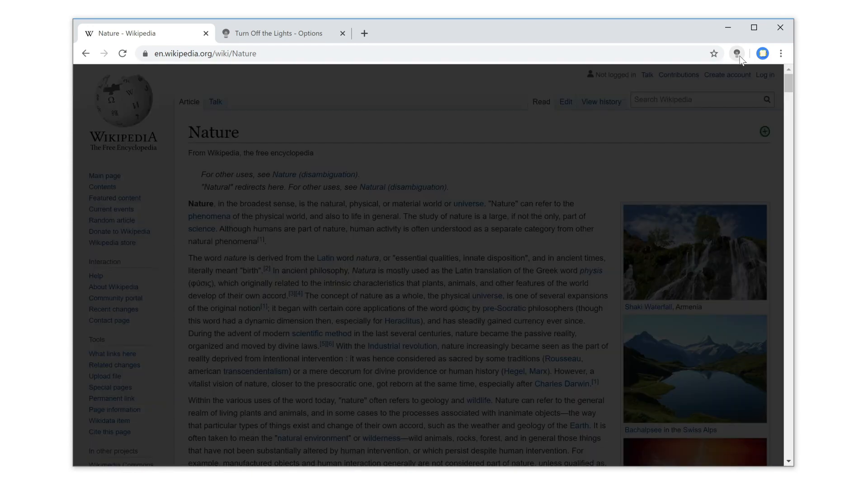